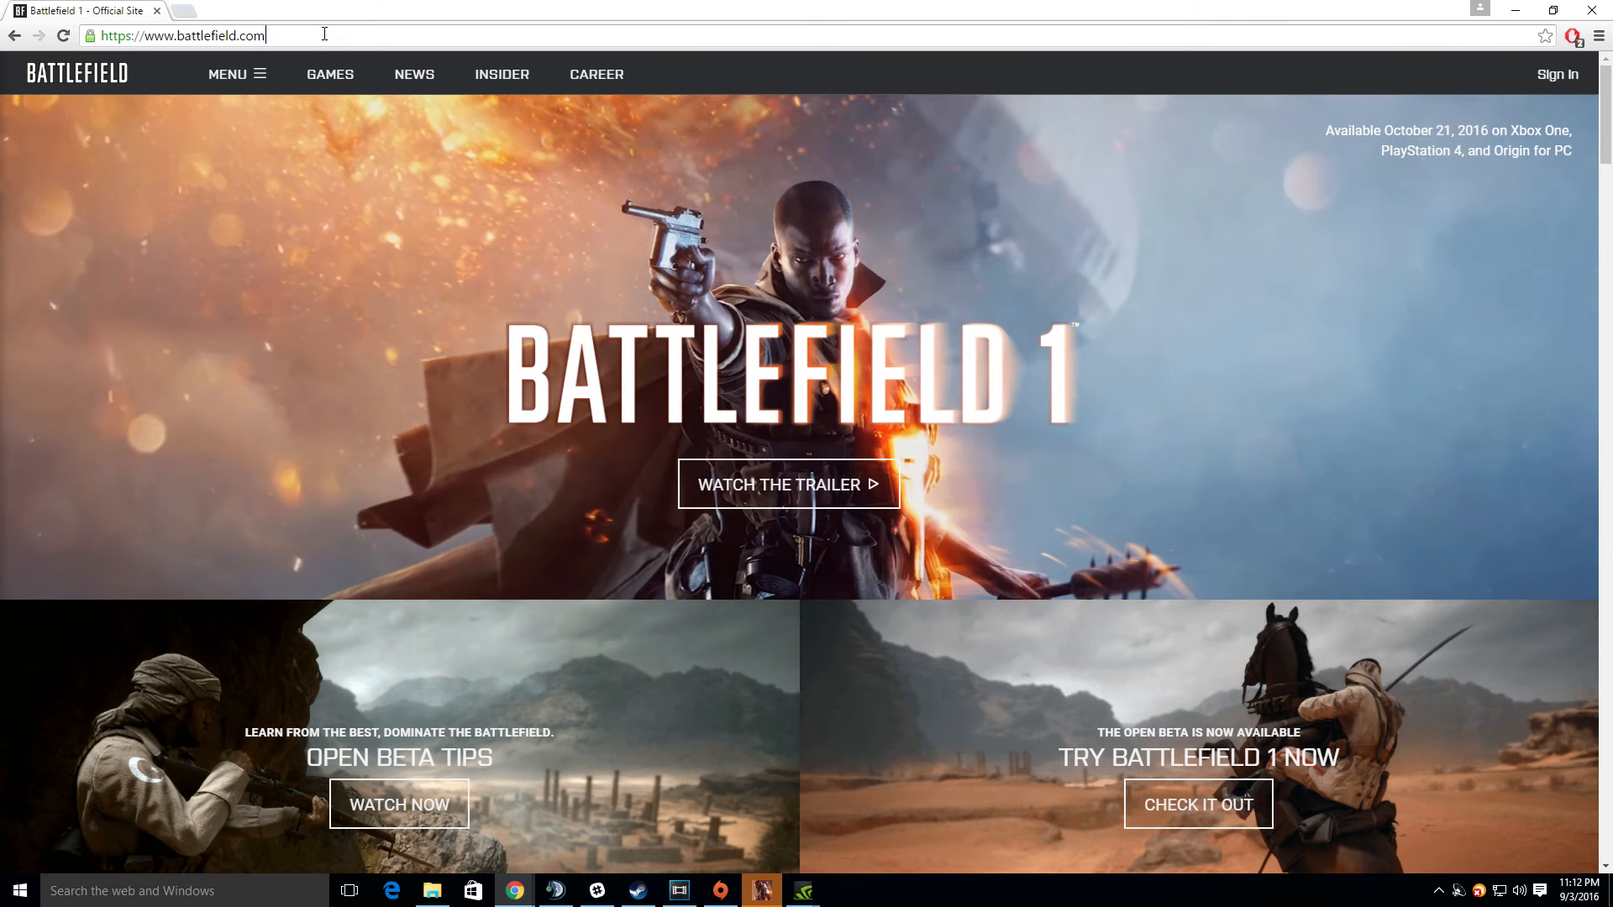
# Go from the Battlefield 1 home page to the CAREER overview
pyautogui.click(188, 35)
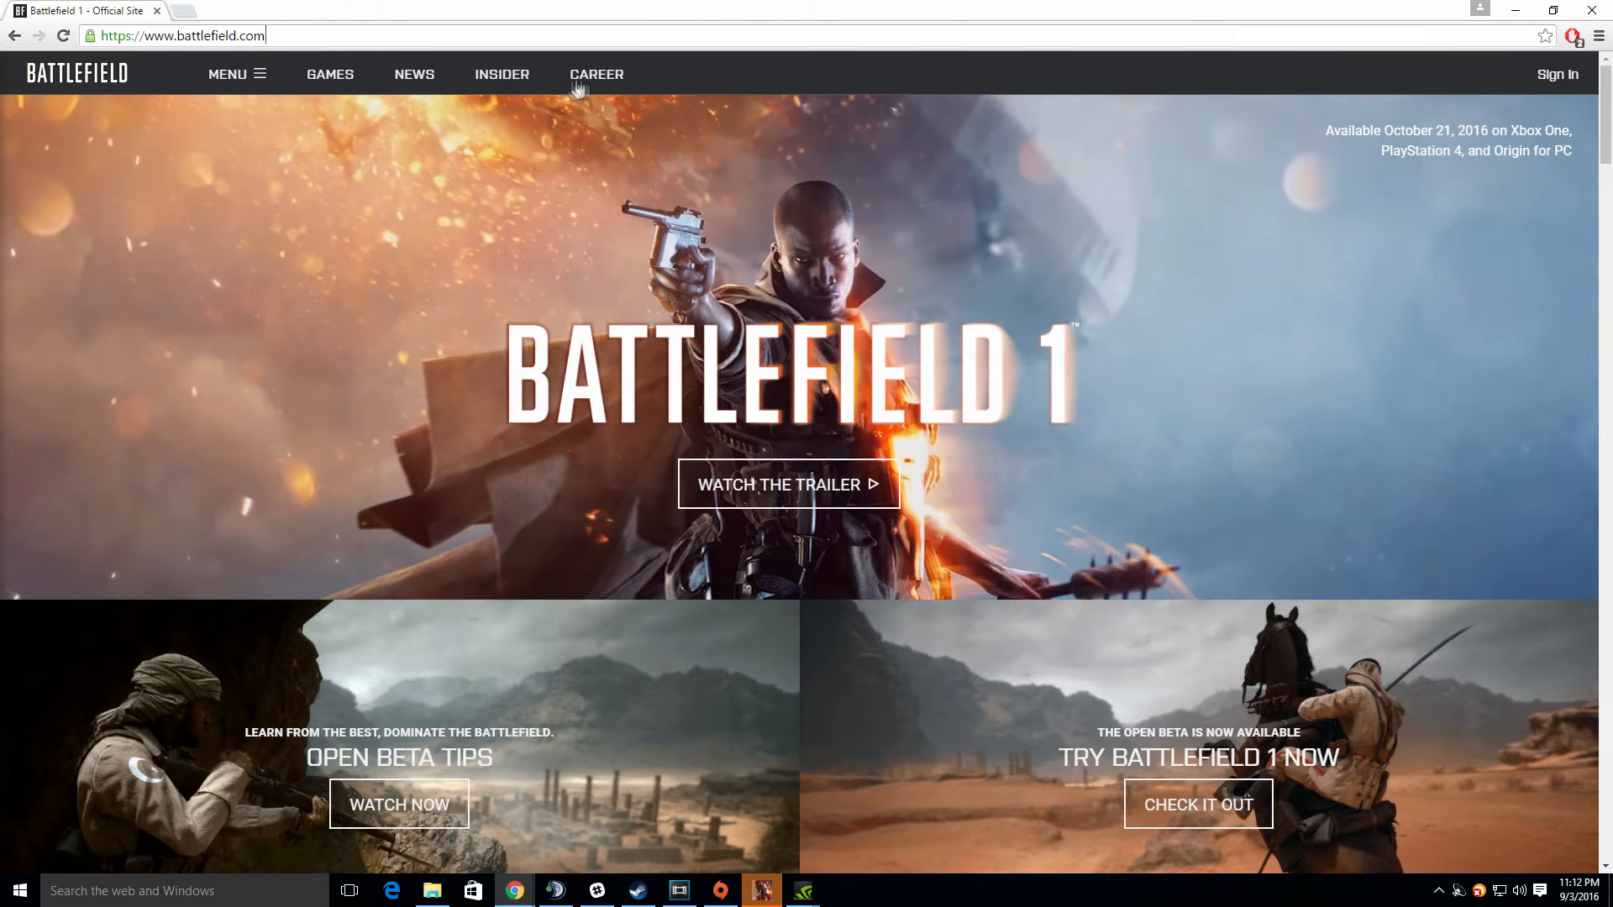
pyautogui.click(596, 74)
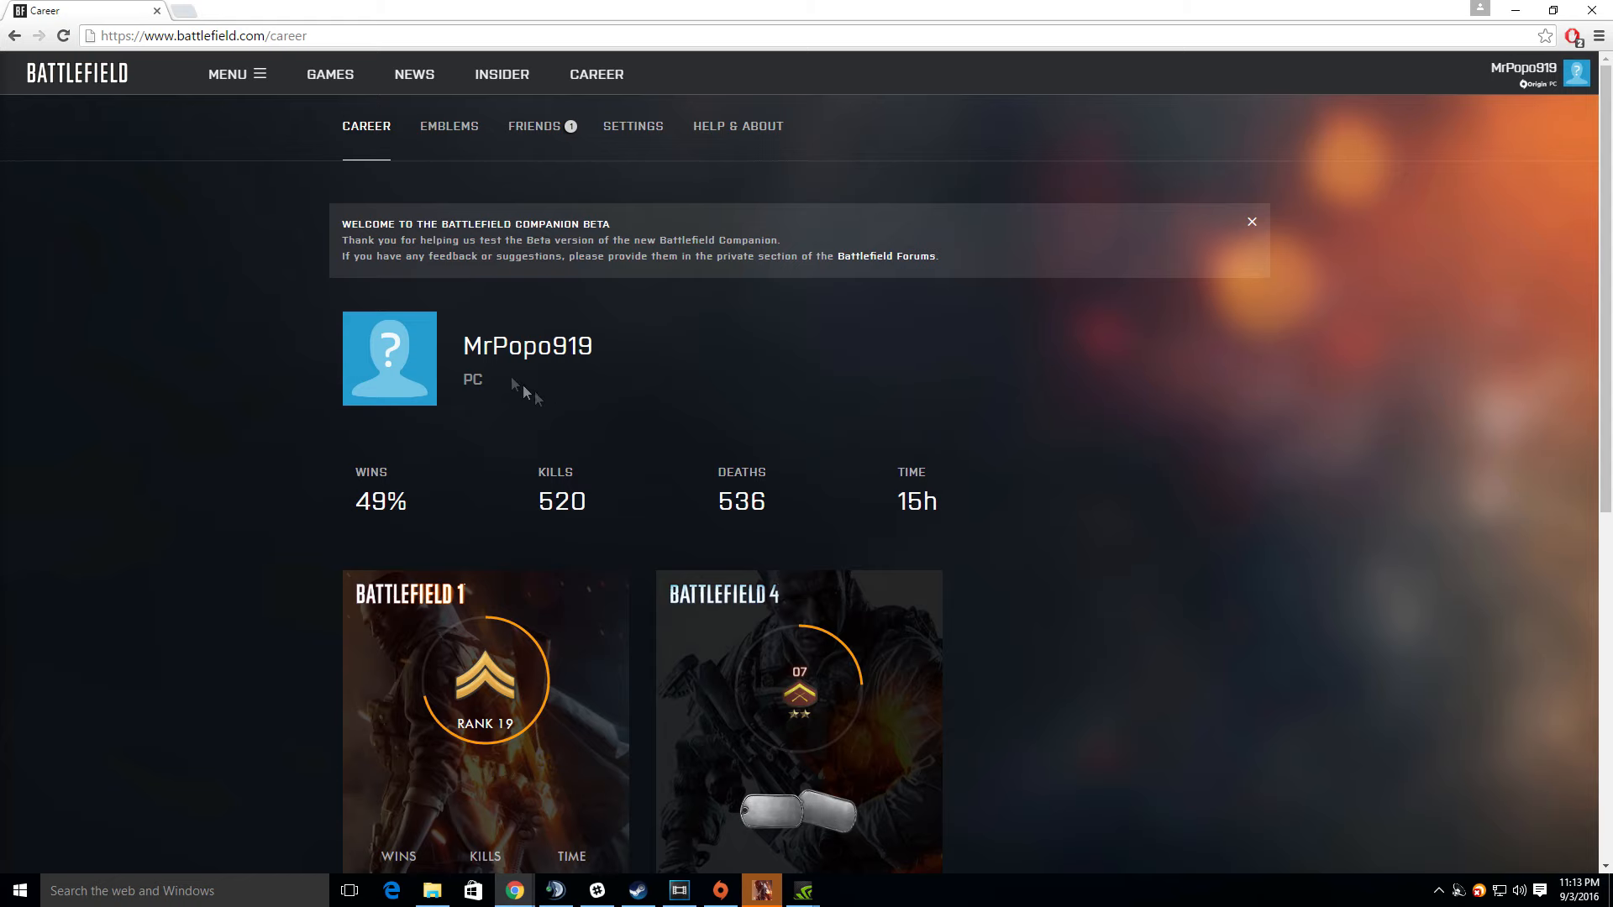
# Scroll the career page down toward the Battlefield 1 card
pyautogui.scroll(-3)
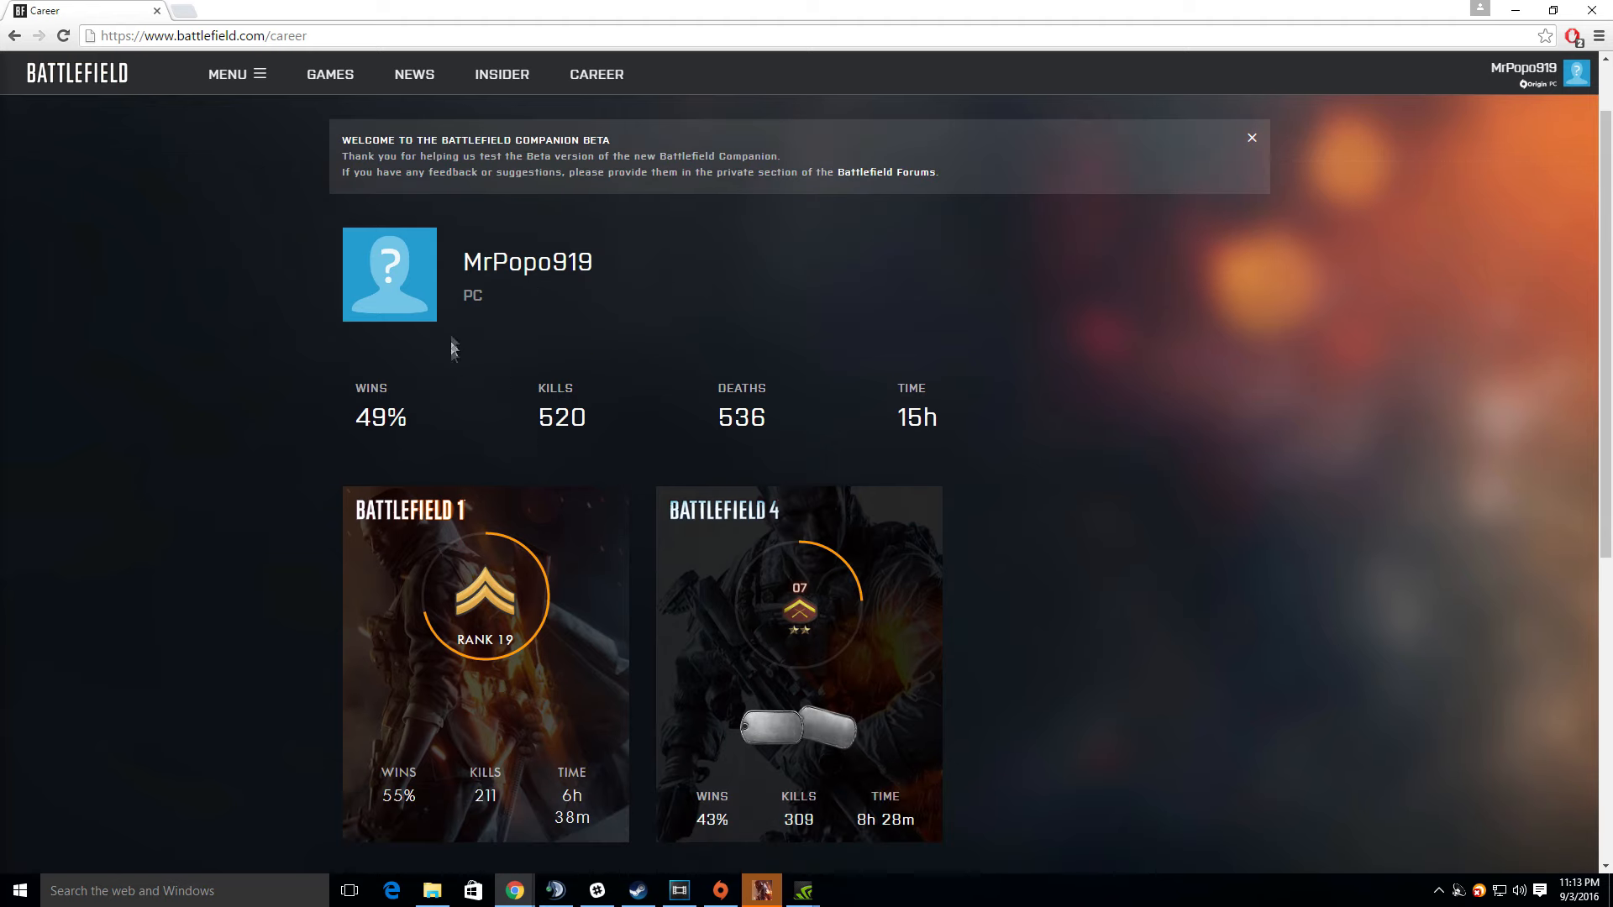
pyautogui.scroll(-3)
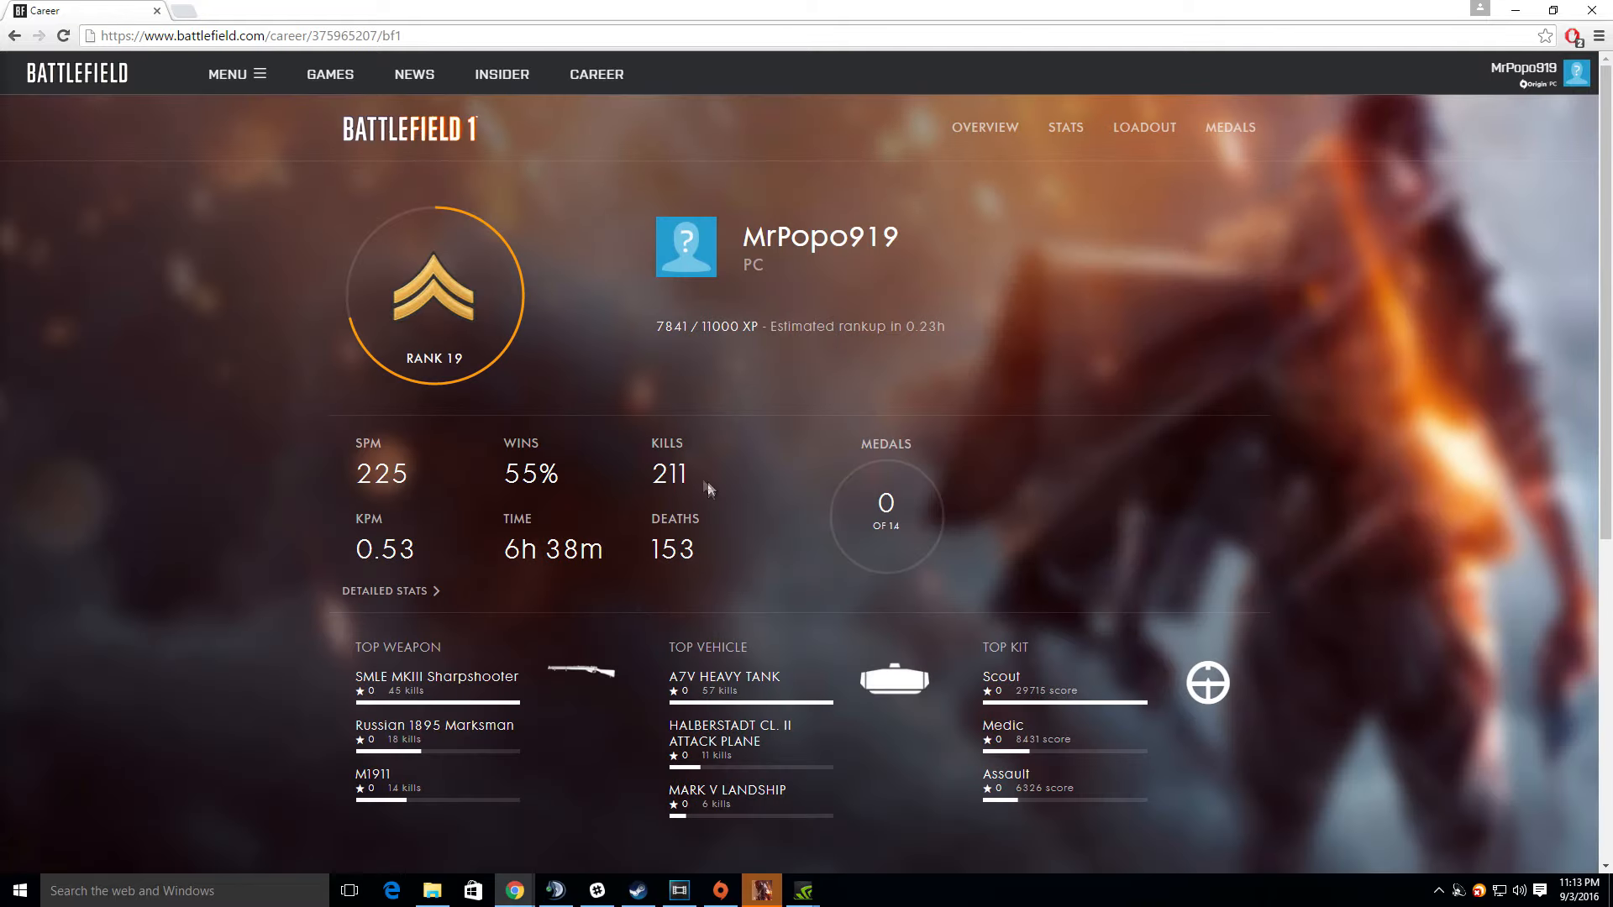
pyautogui.moveTo(1146, 134)
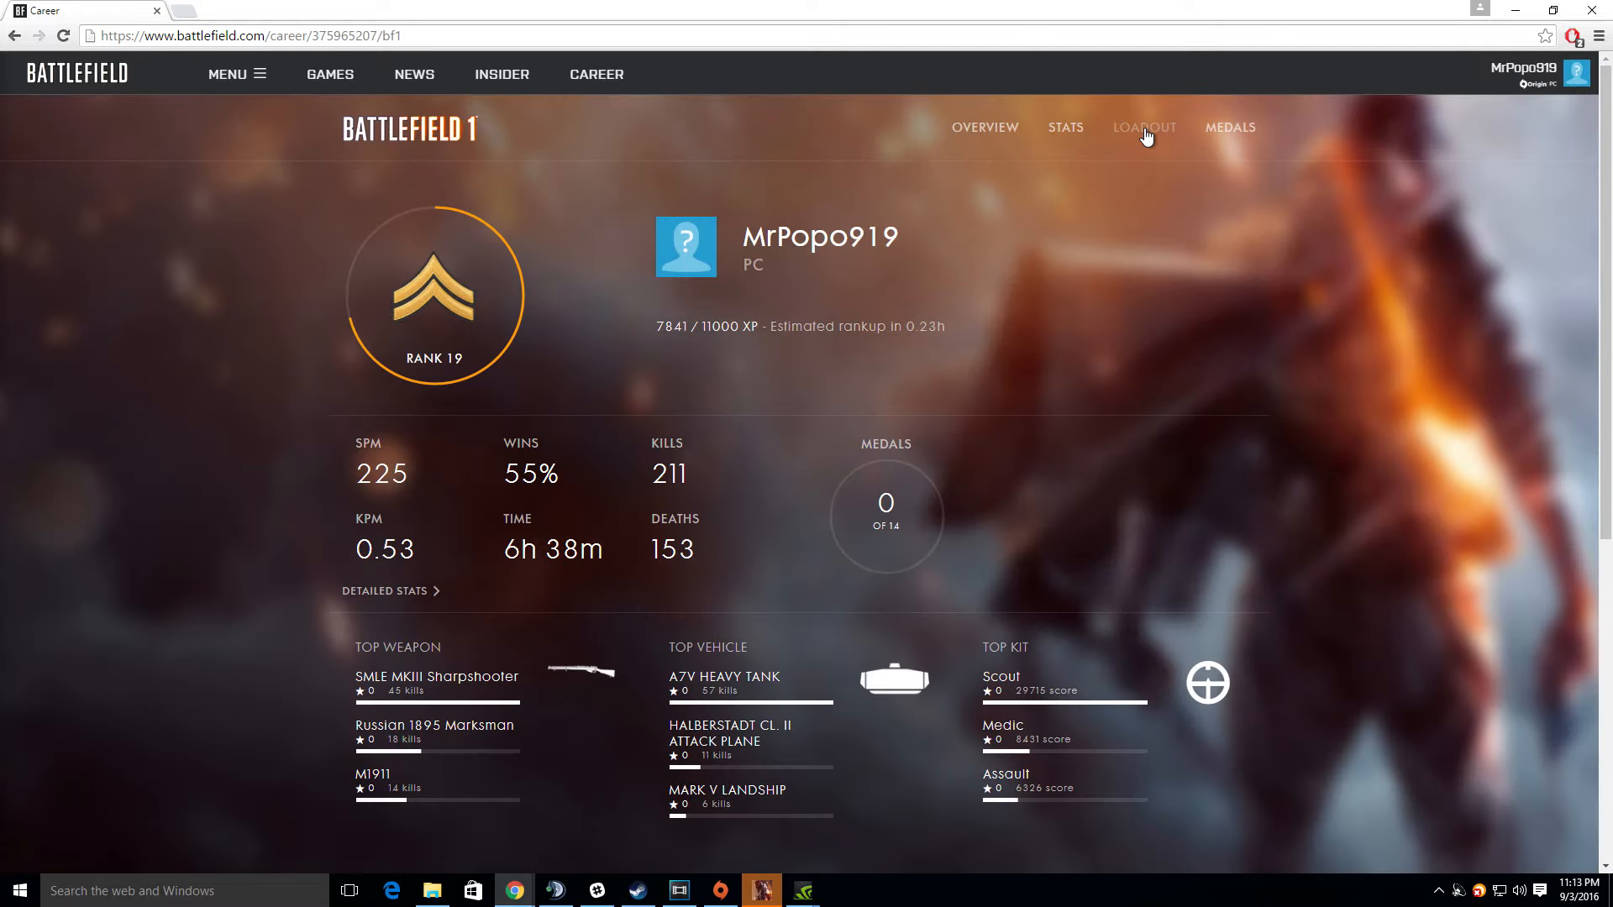
# Go to LOADOUT, review the four classes, and bring up the Assault primary weapon list
pyautogui.click(1145, 127)
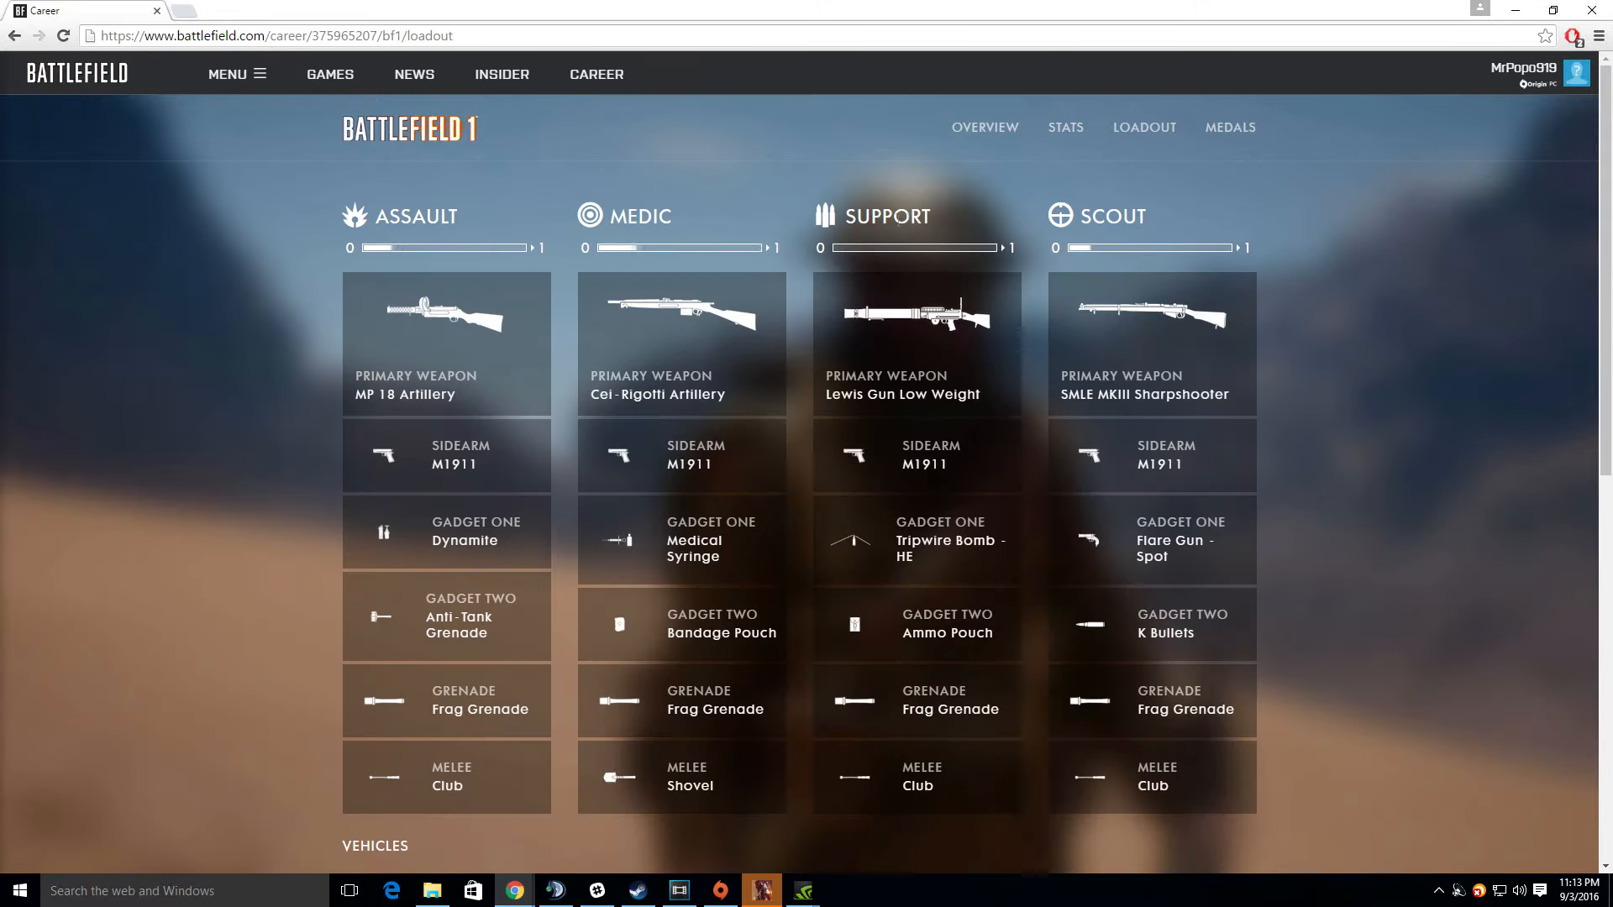
pyautogui.moveTo(468, 320)
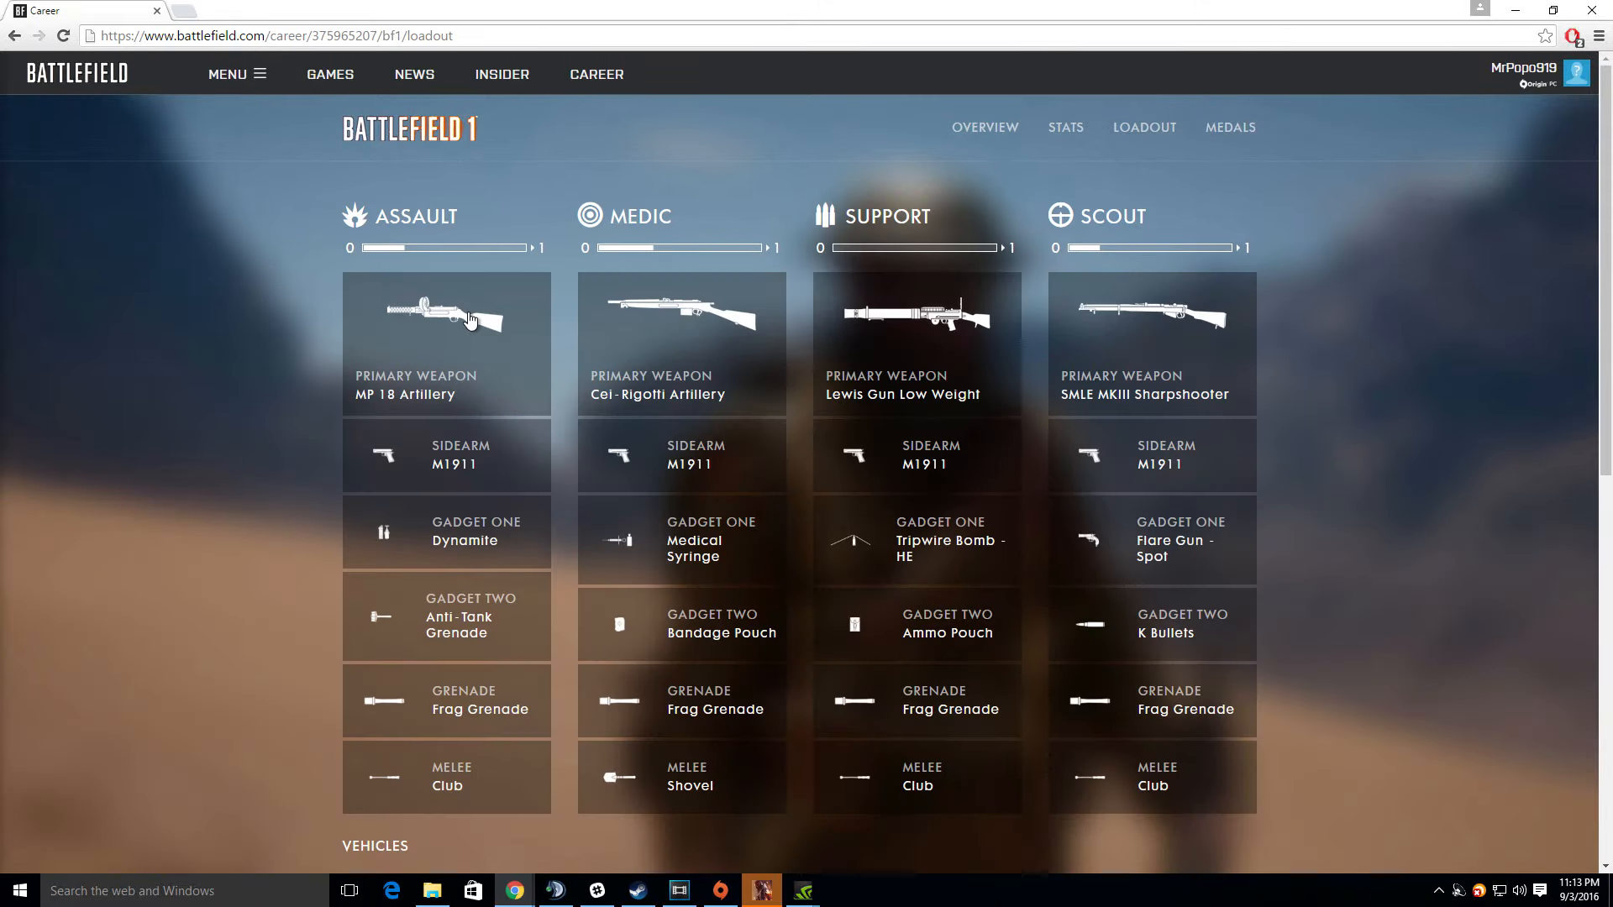
pyautogui.scroll(-3)
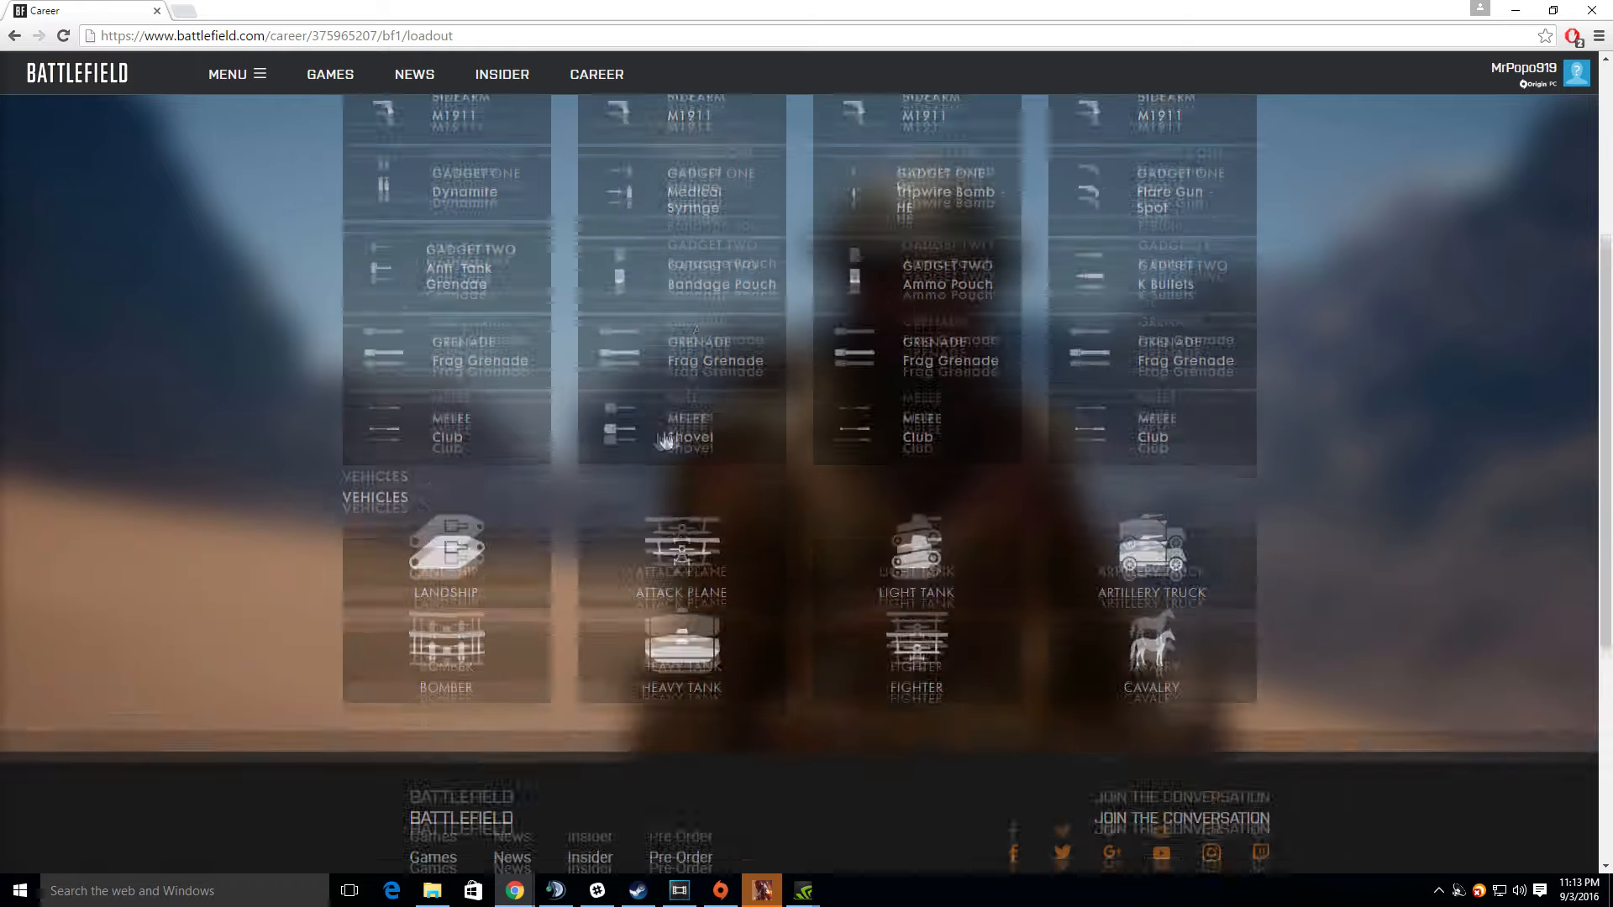
pyautogui.scroll(3)
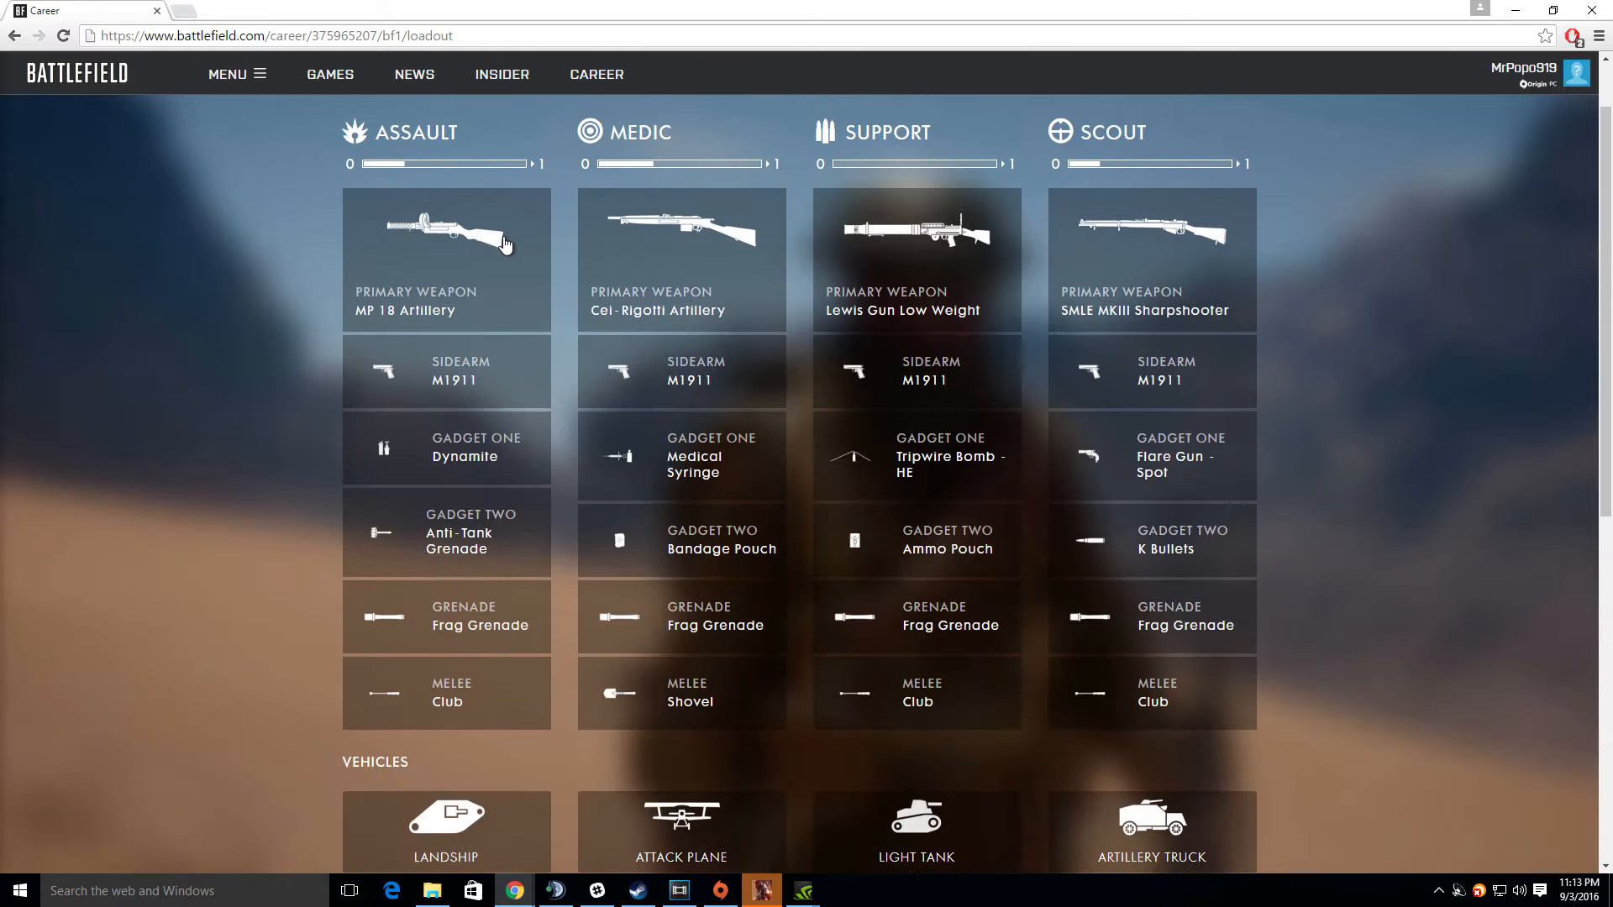
pyautogui.moveTo(451, 229)
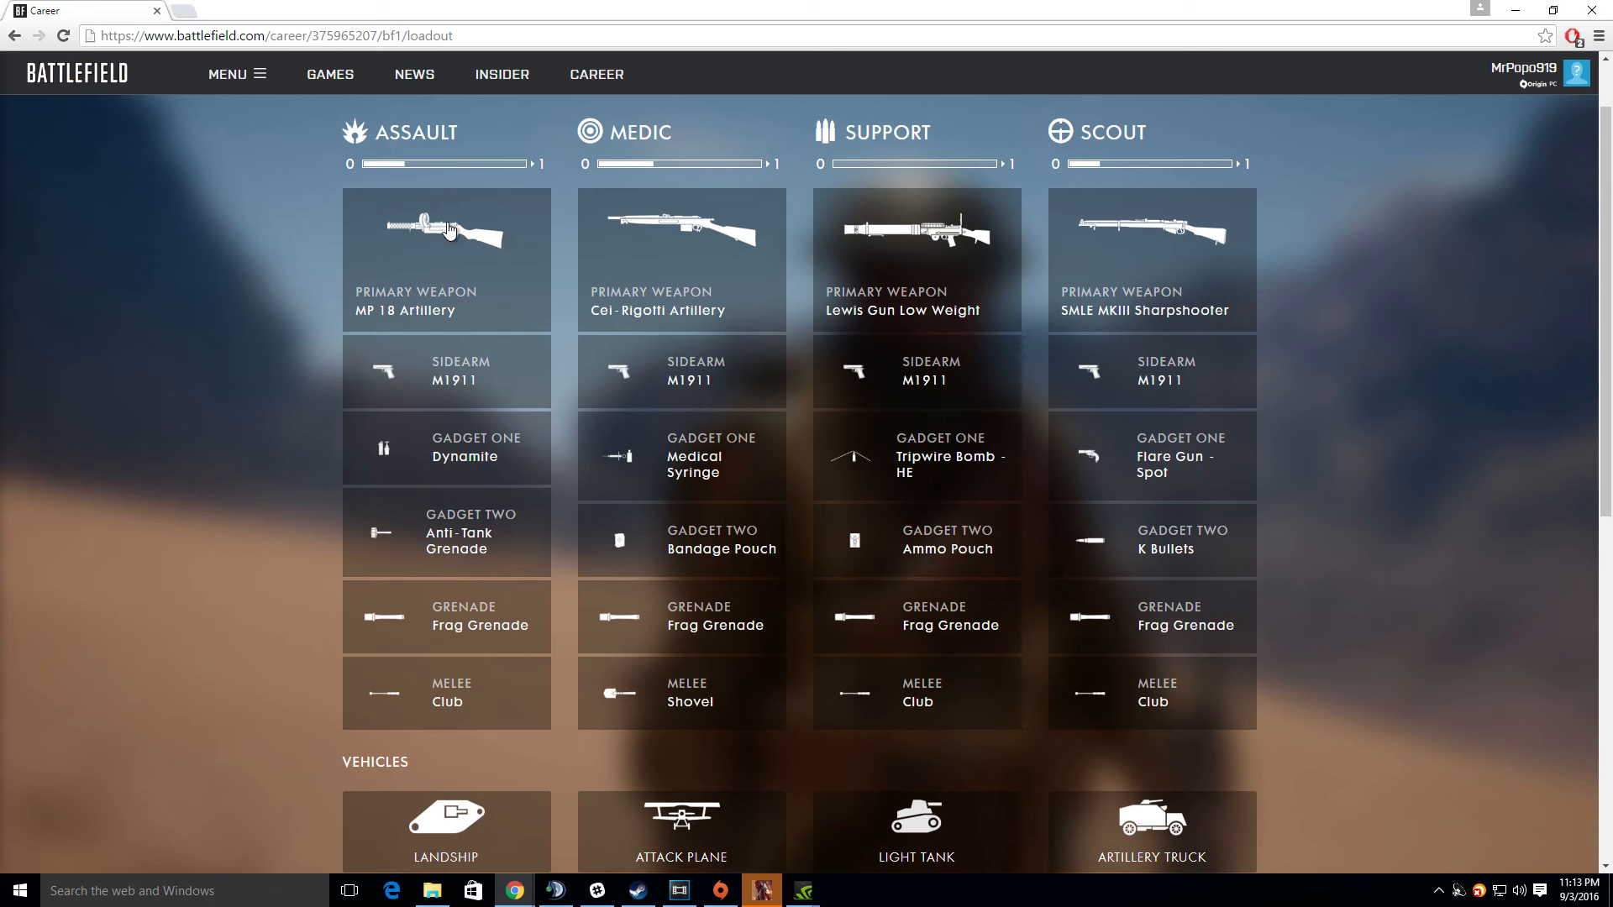
pyautogui.moveTo(505, 246)
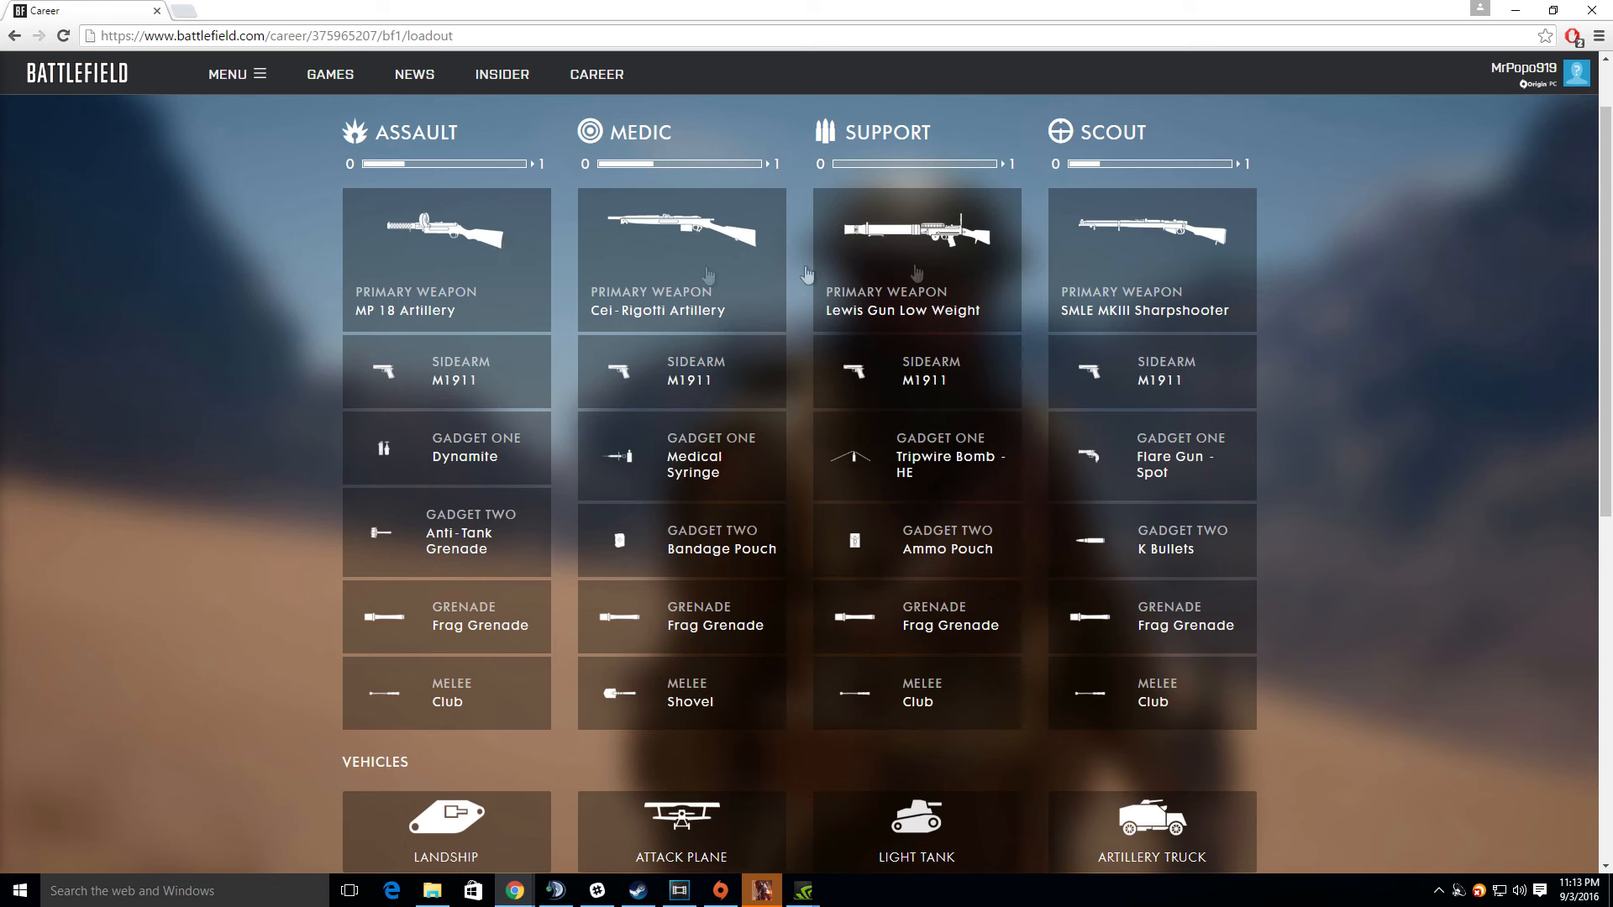
pyautogui.click(447, 258)
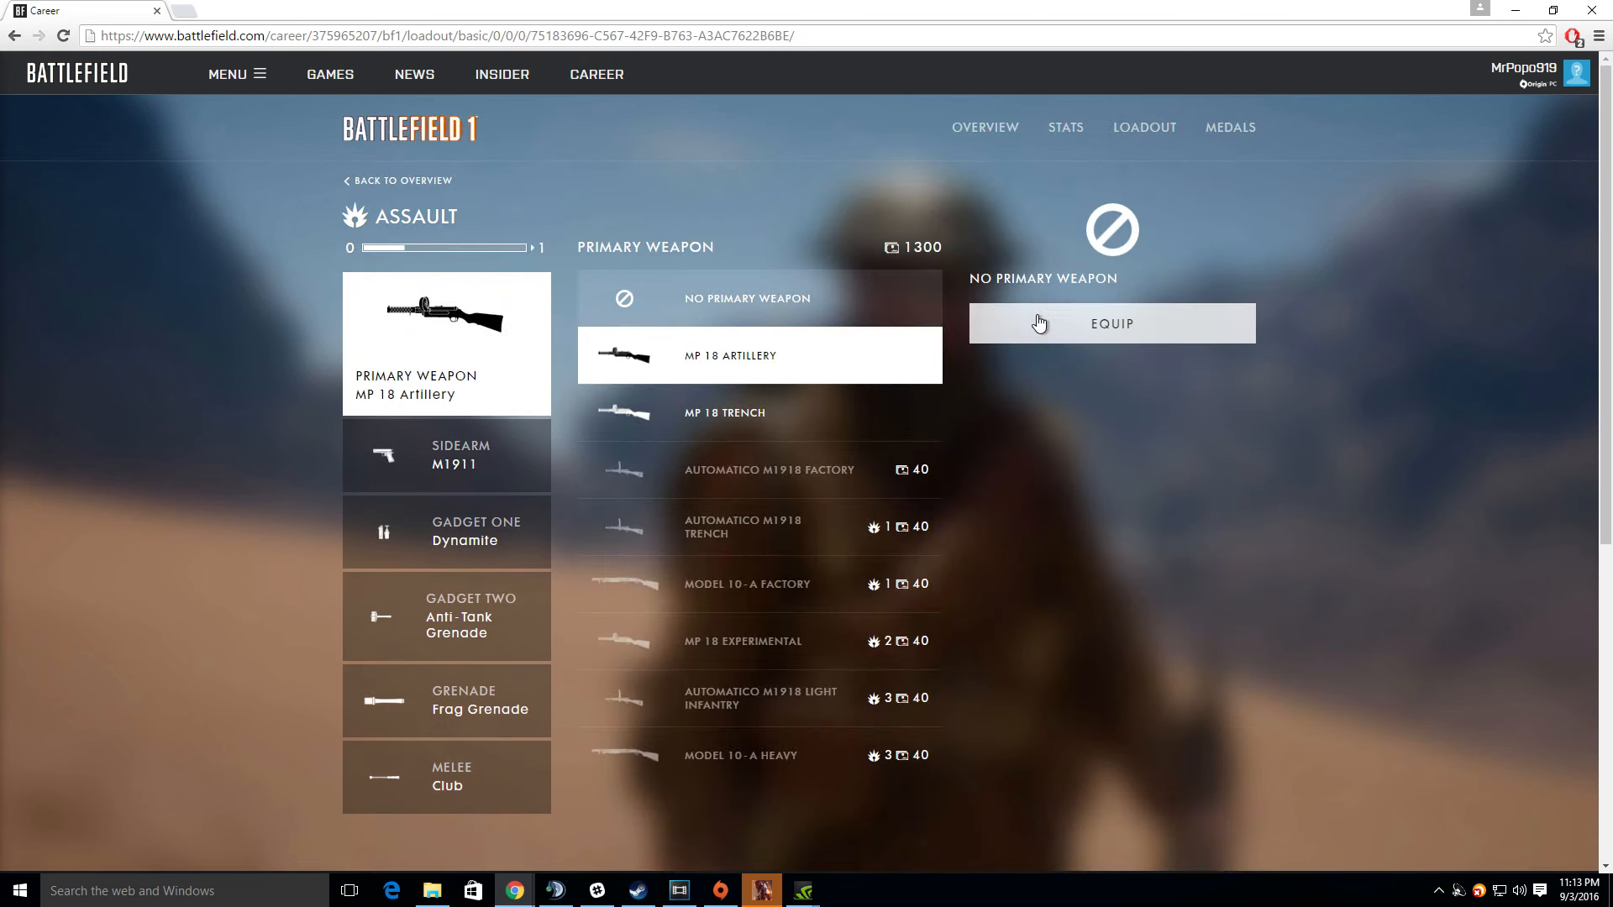
# Preview the MP 18 Trench, then keep MP 18 Artillery equipped as Assault primary
pyautogui.click(760, 298)
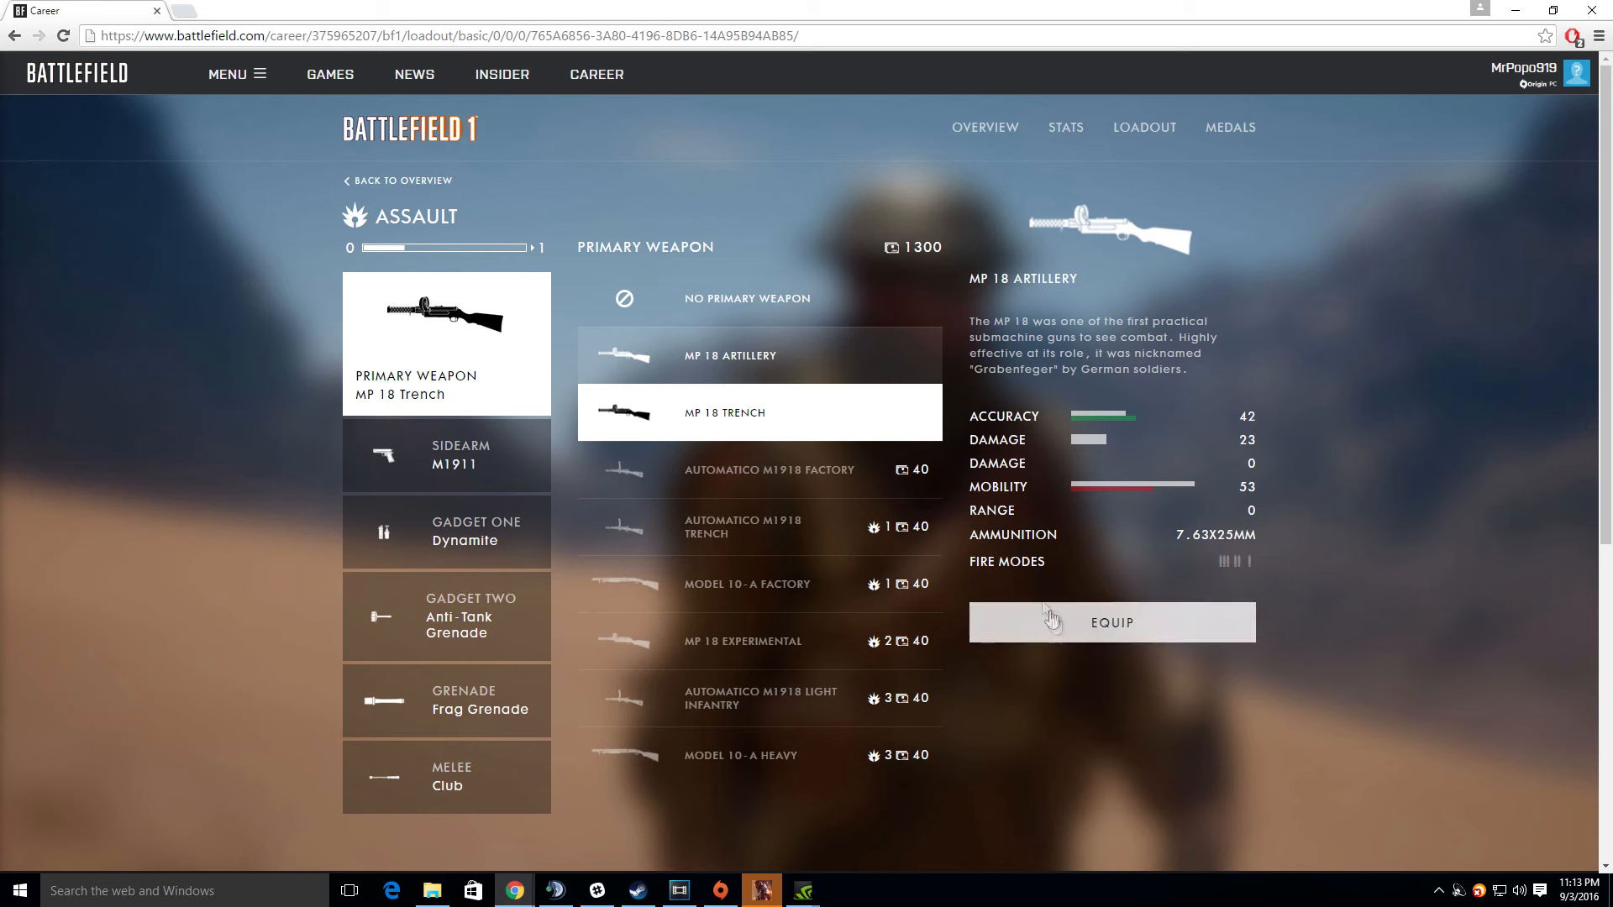
pyautogui.click(1113, 622)
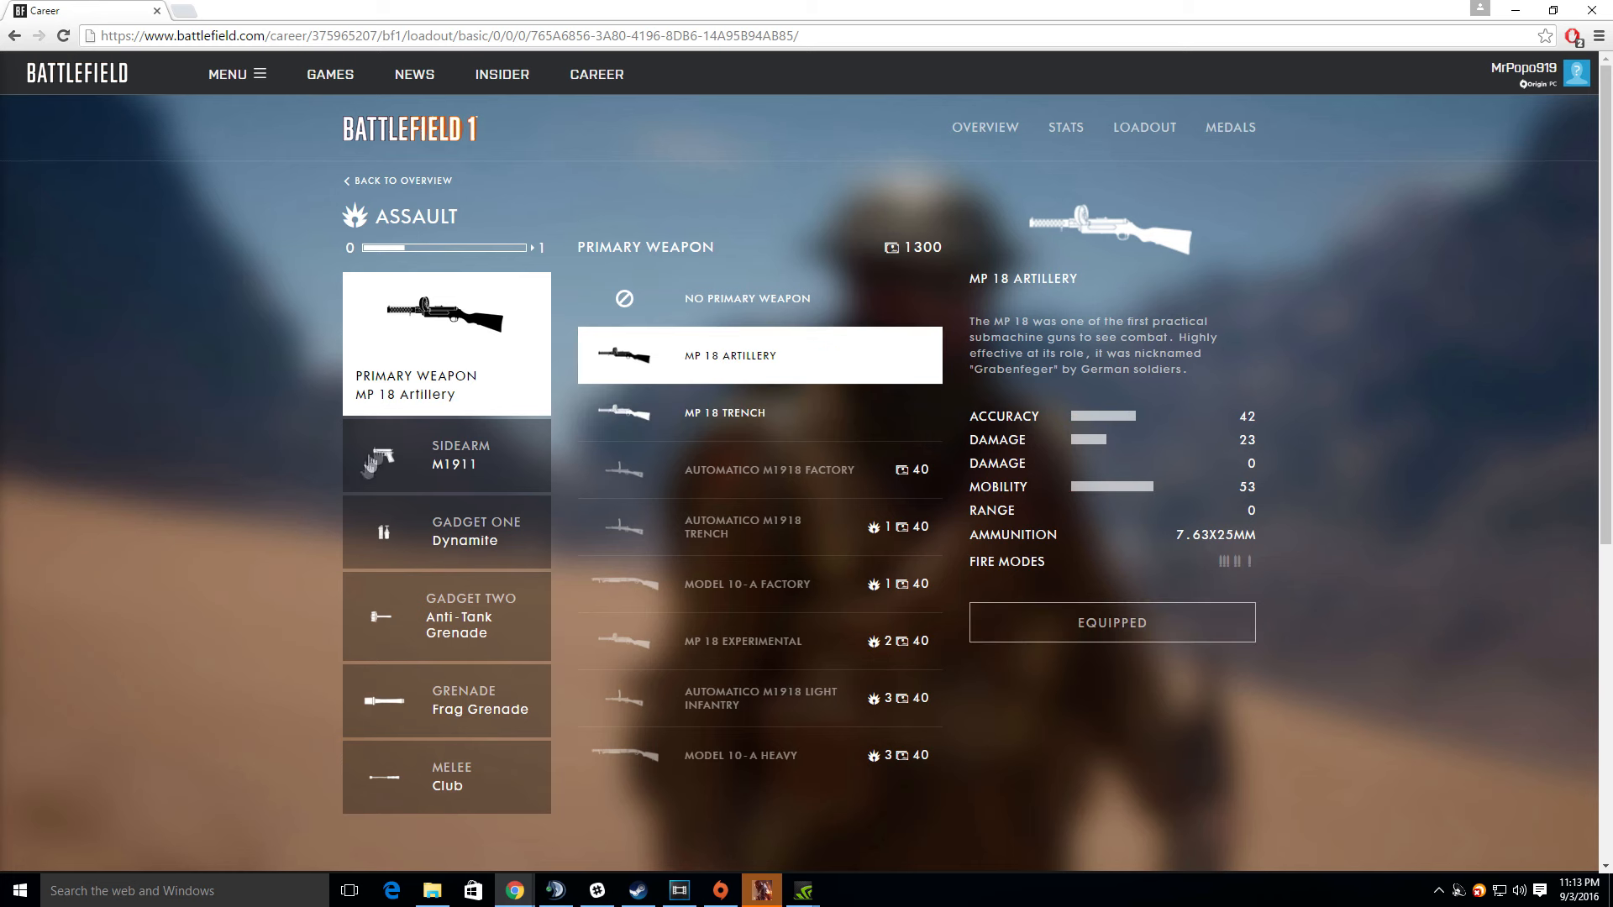
# Equip the M1911 as Assault sidearm and move on to the Gadget One slot
pyautogui.click(447, 456)
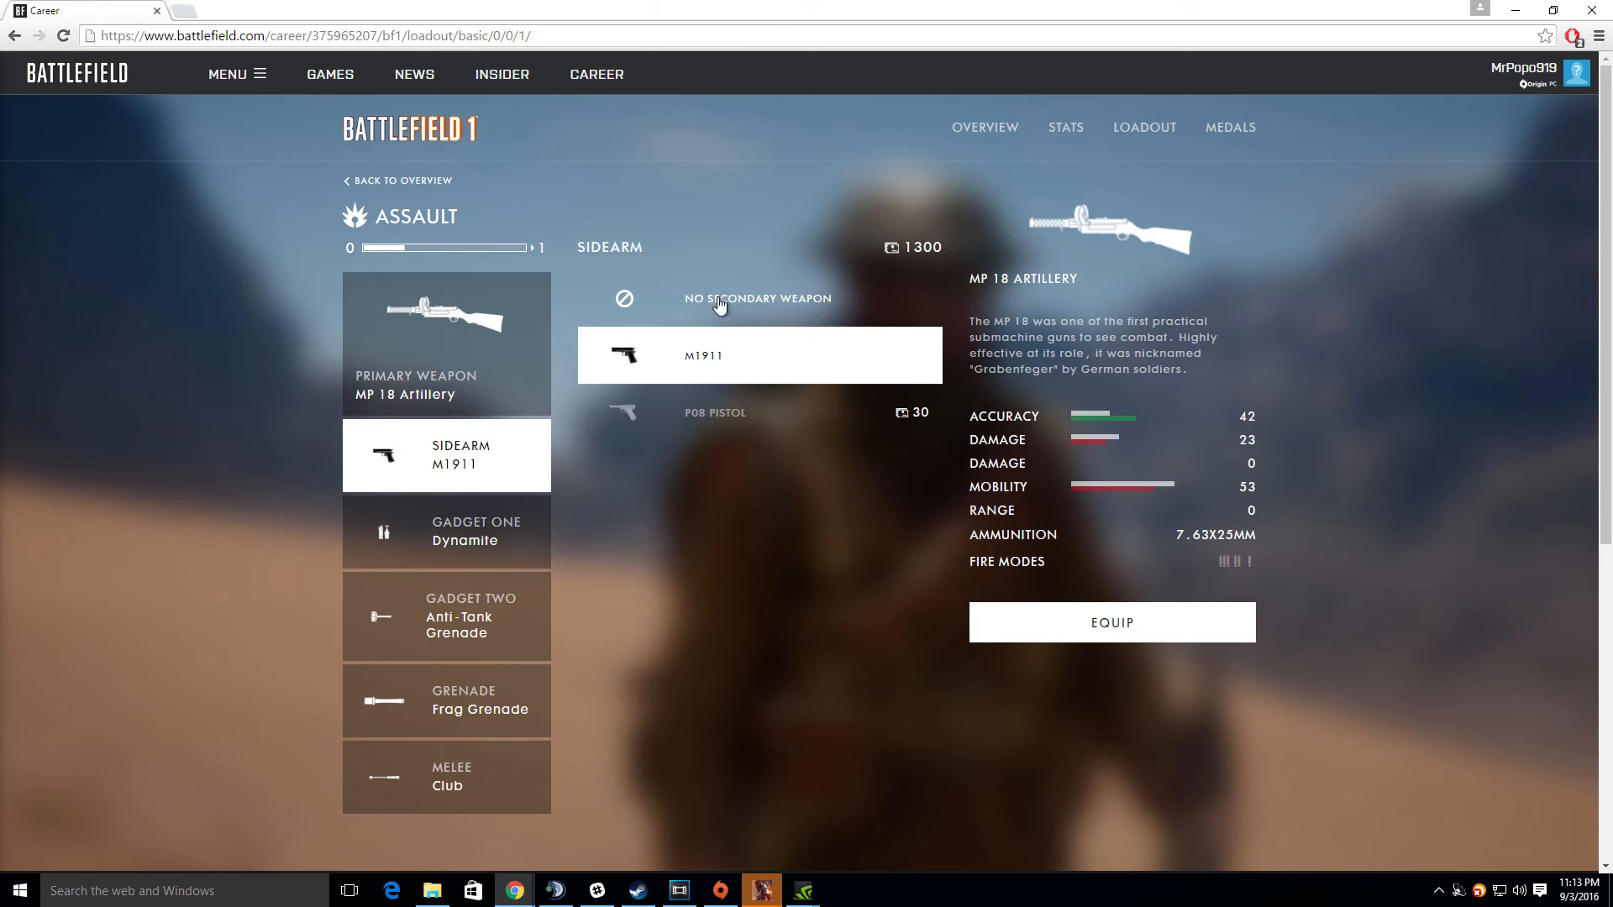
pyautogui.click(719, 356)
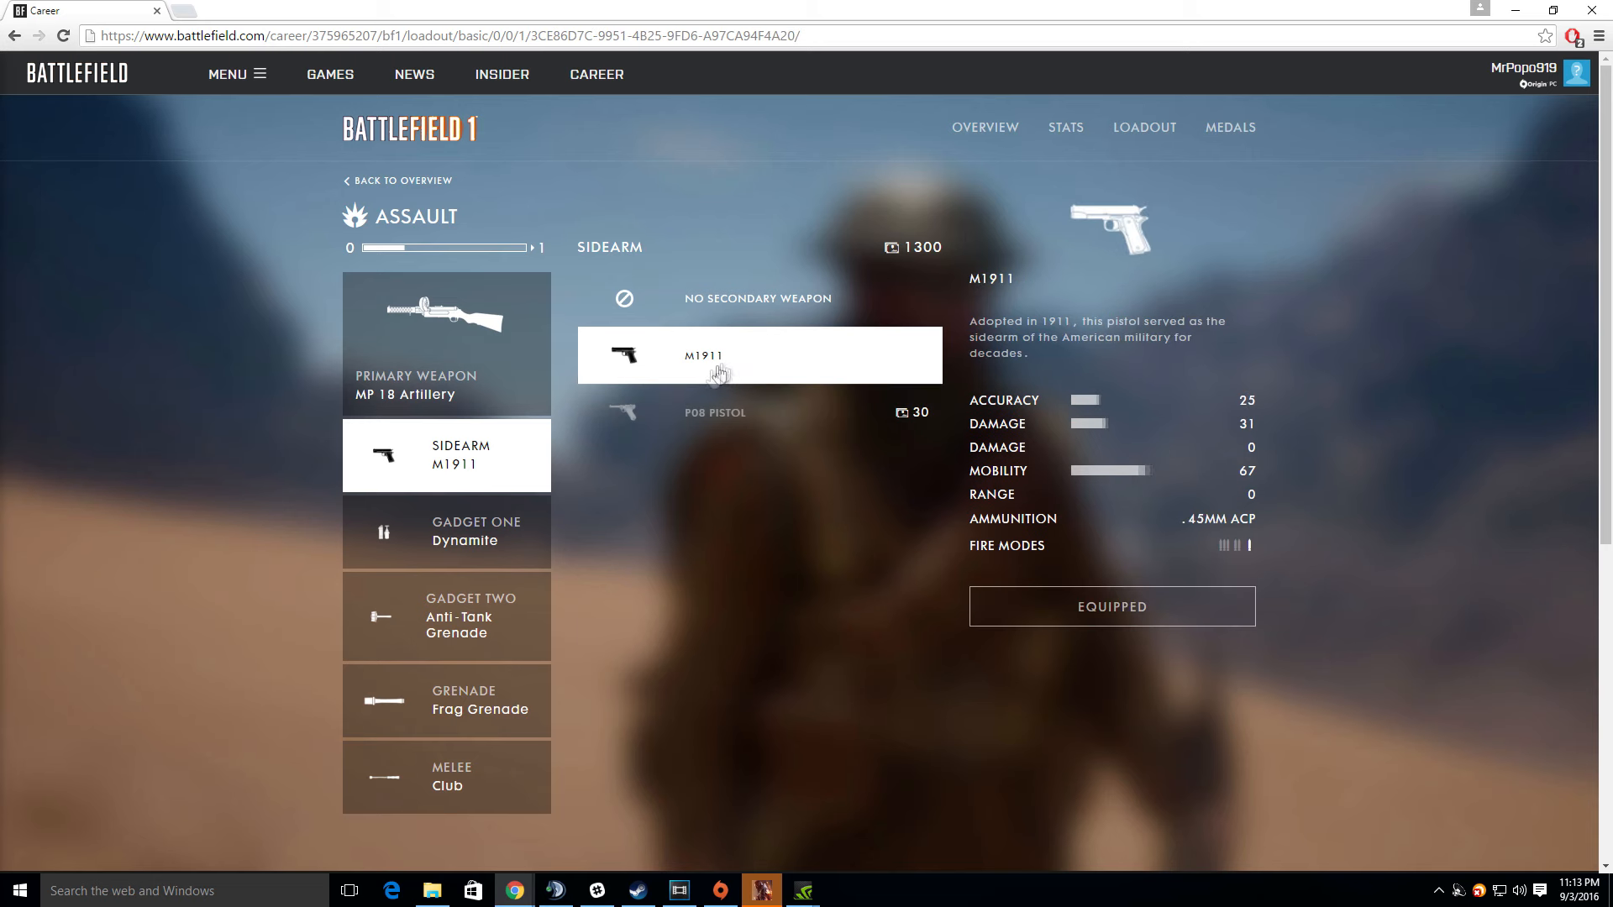
pyautogui.click(447, 531)
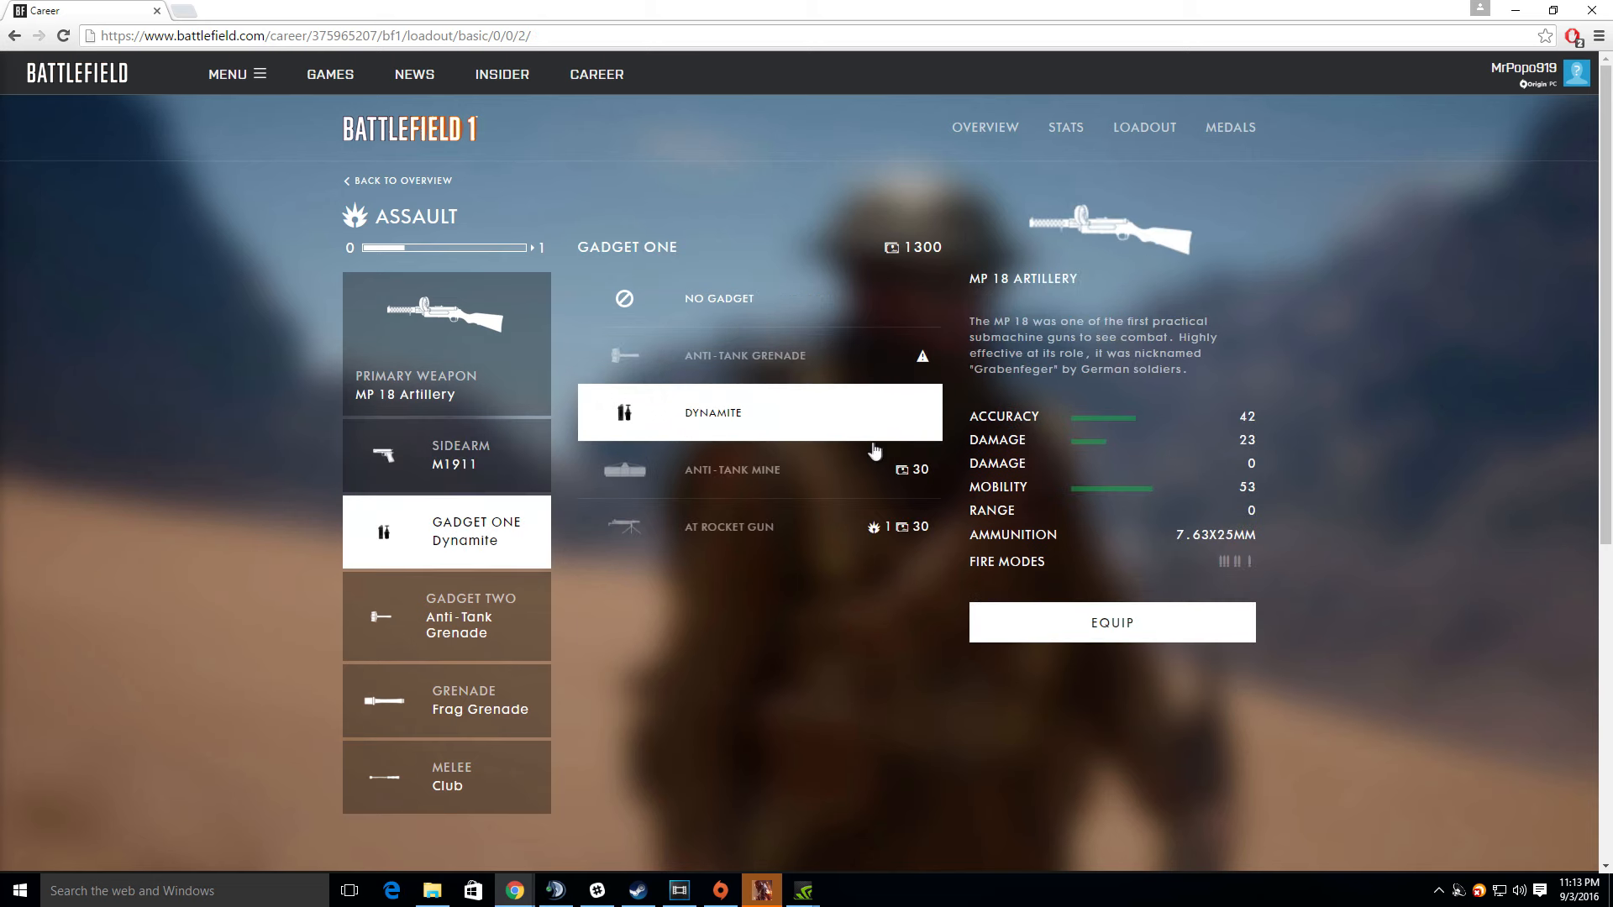
pyautogui.moveTo(904, 198)
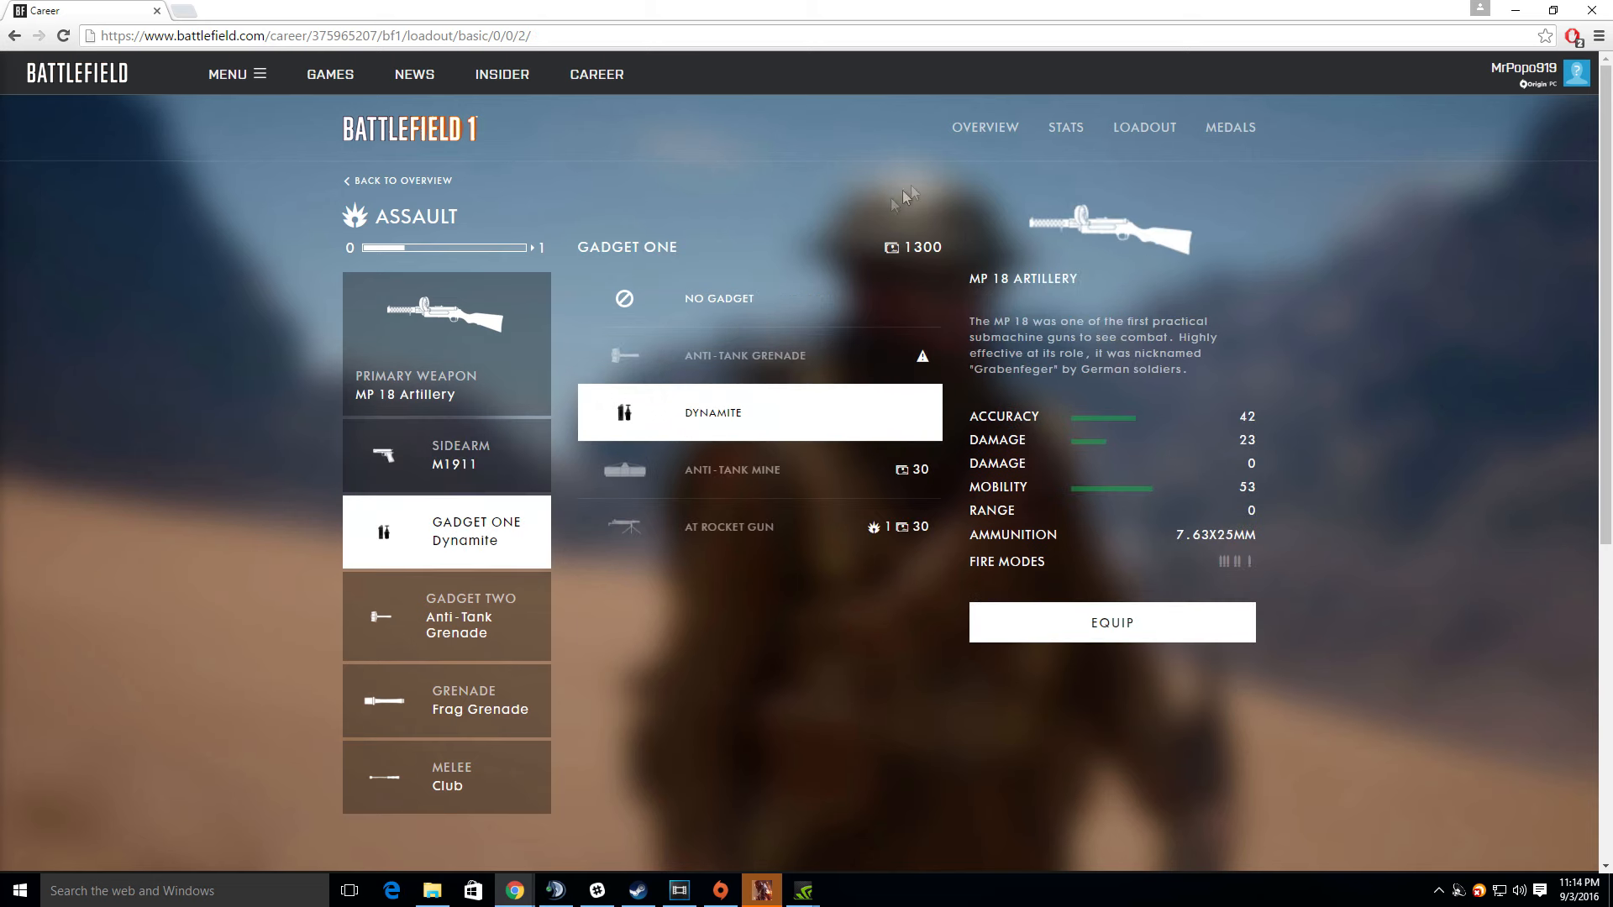
pyautogui.moveTo(733, 337)
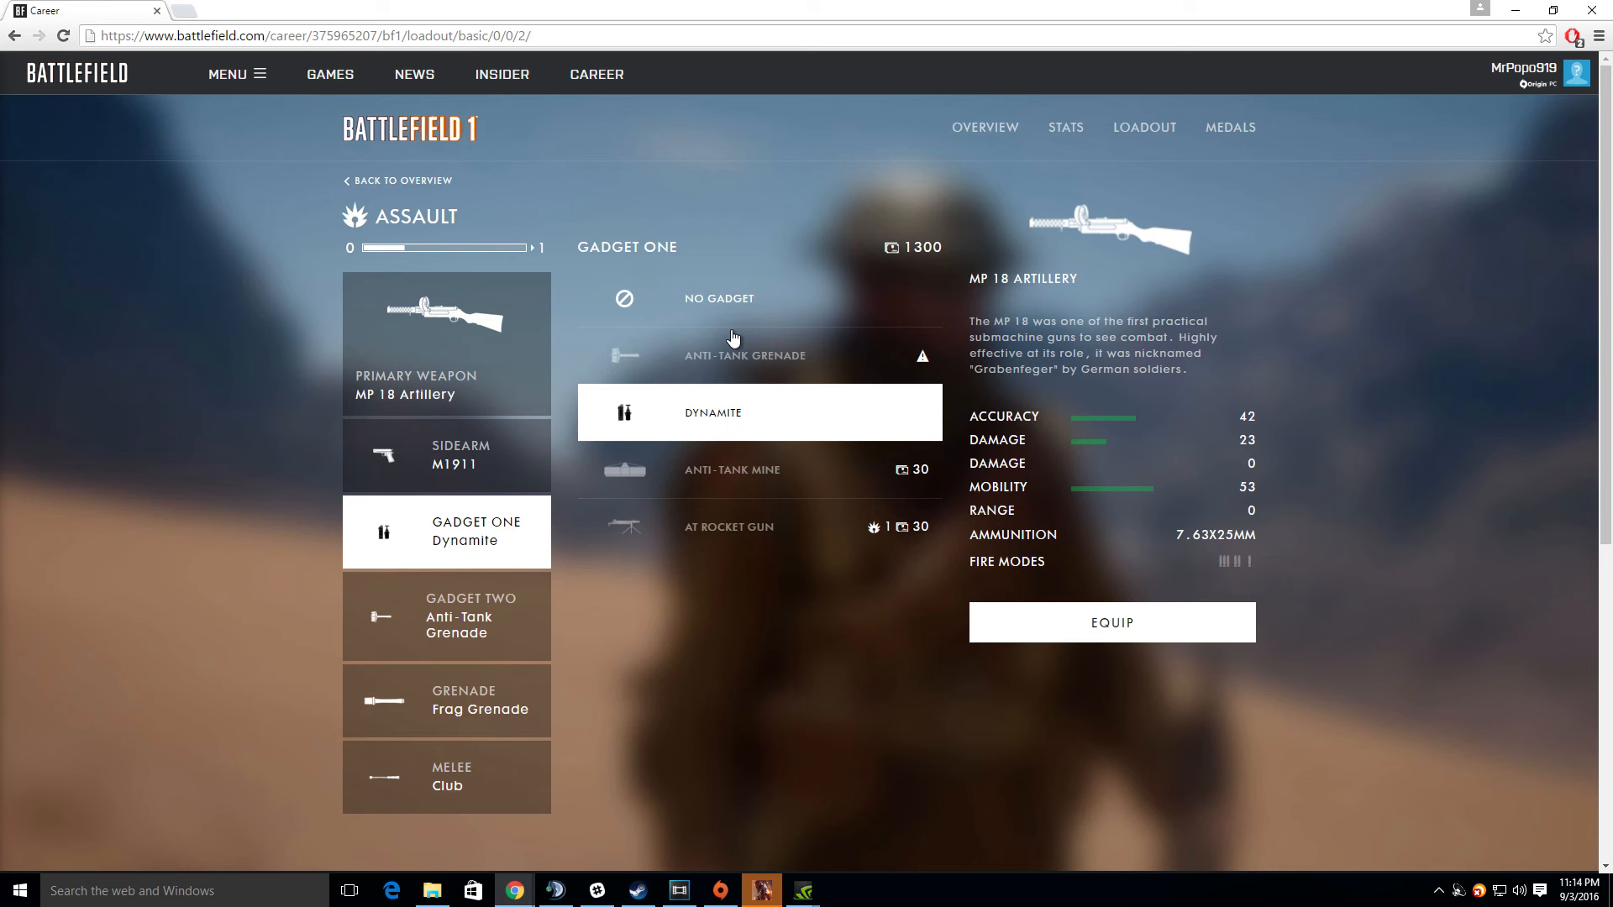
pyautogui.moveTo(715, 339)
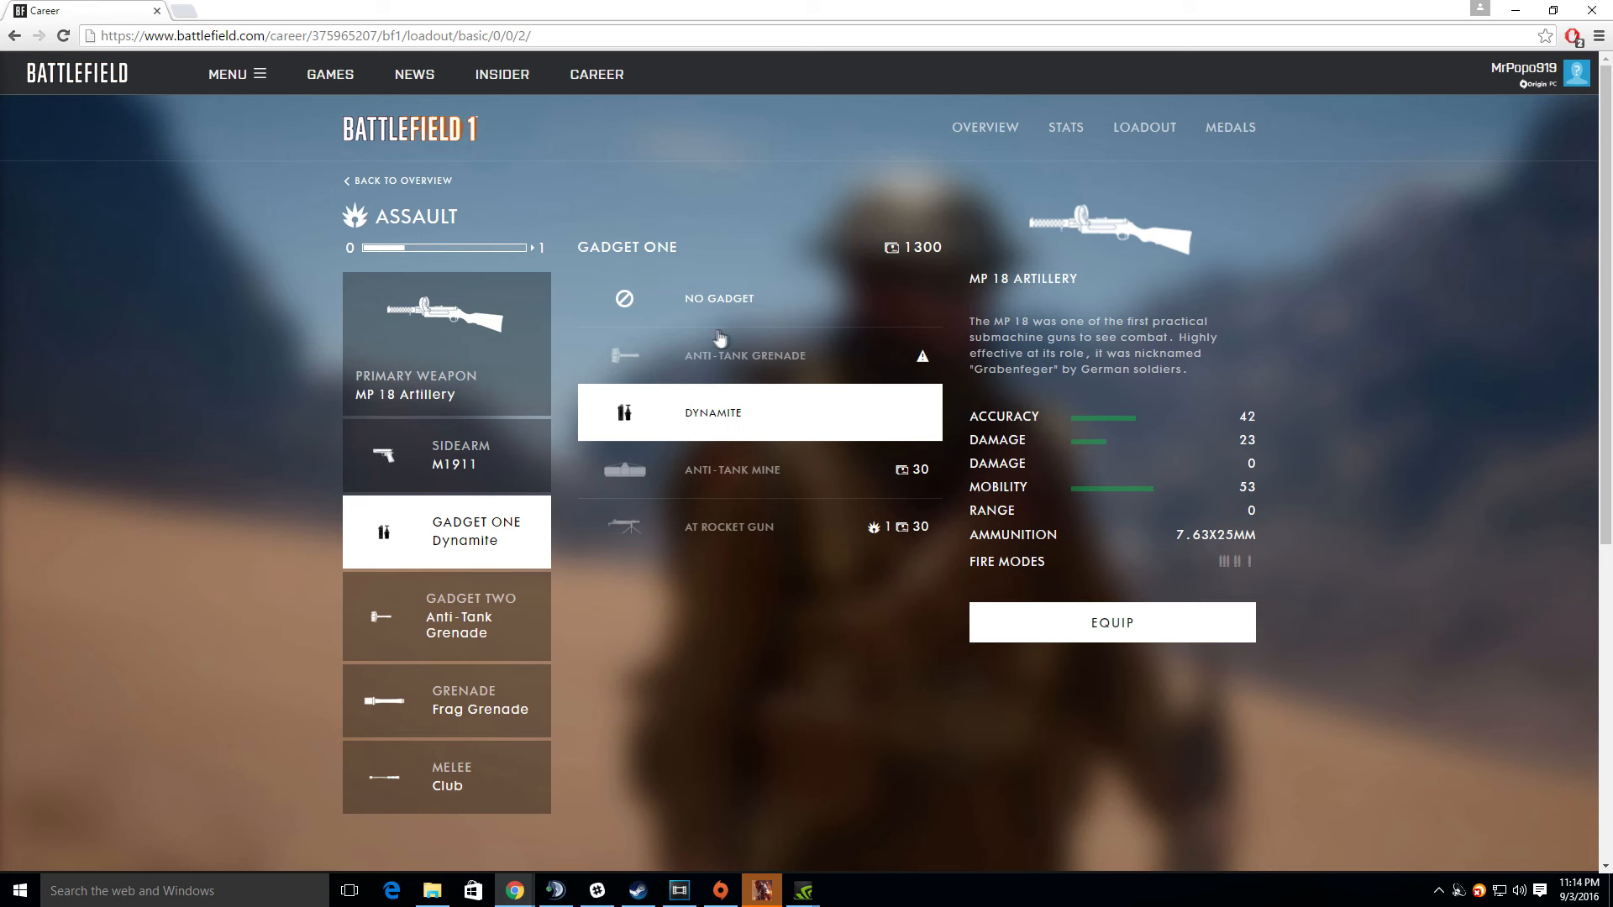
pyautogui.moveTo(692, 343)
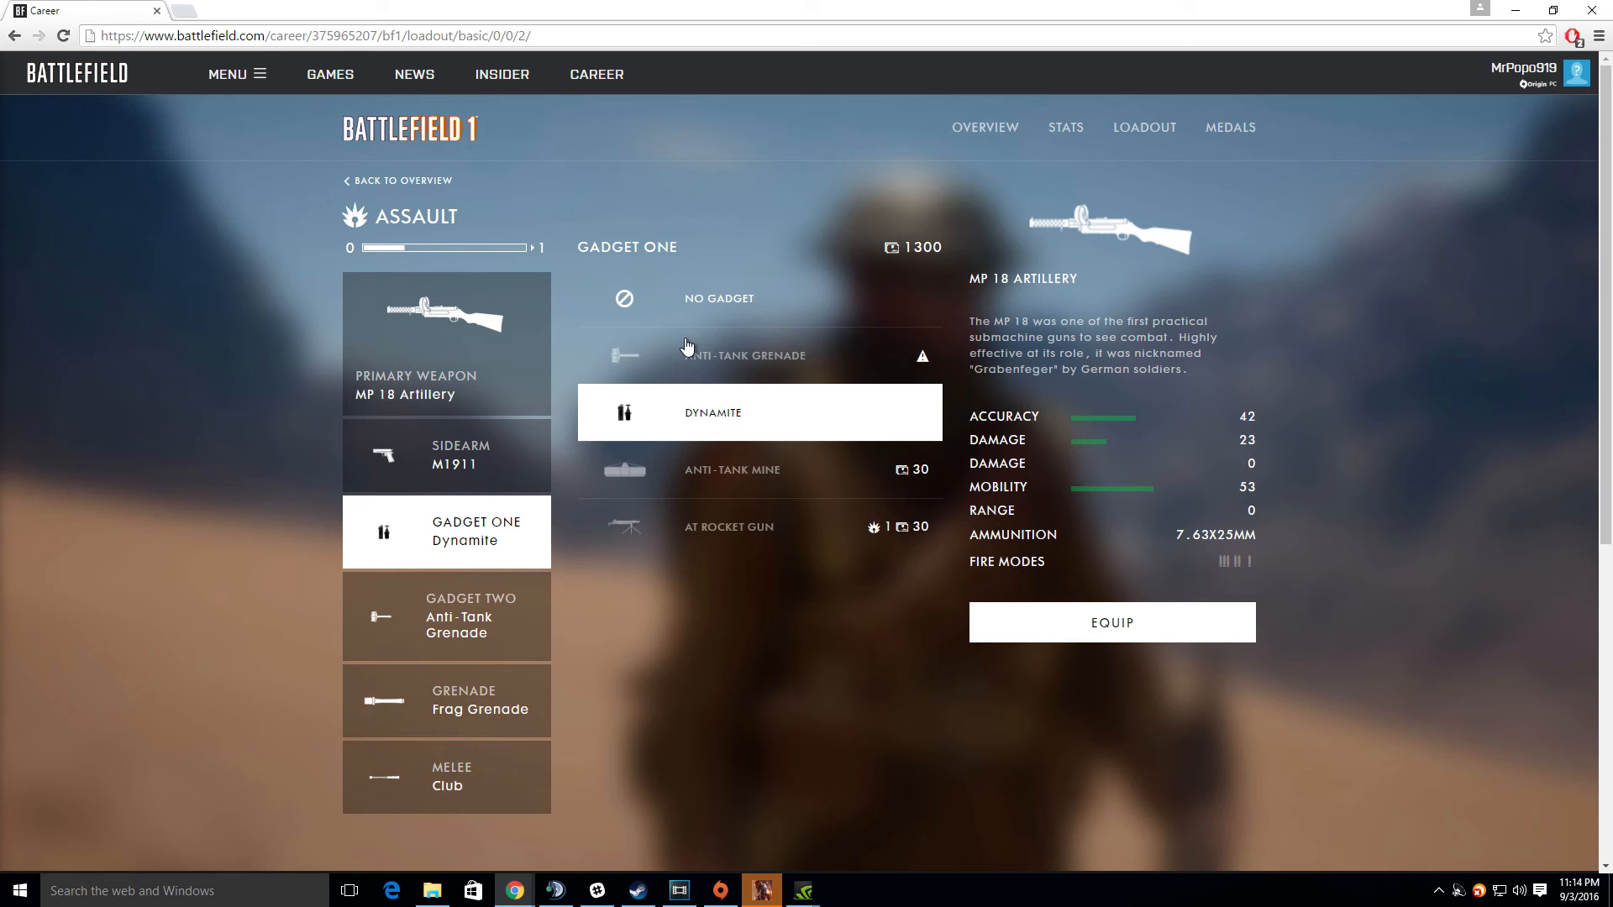
pyautogui.moveTo(766, 429)
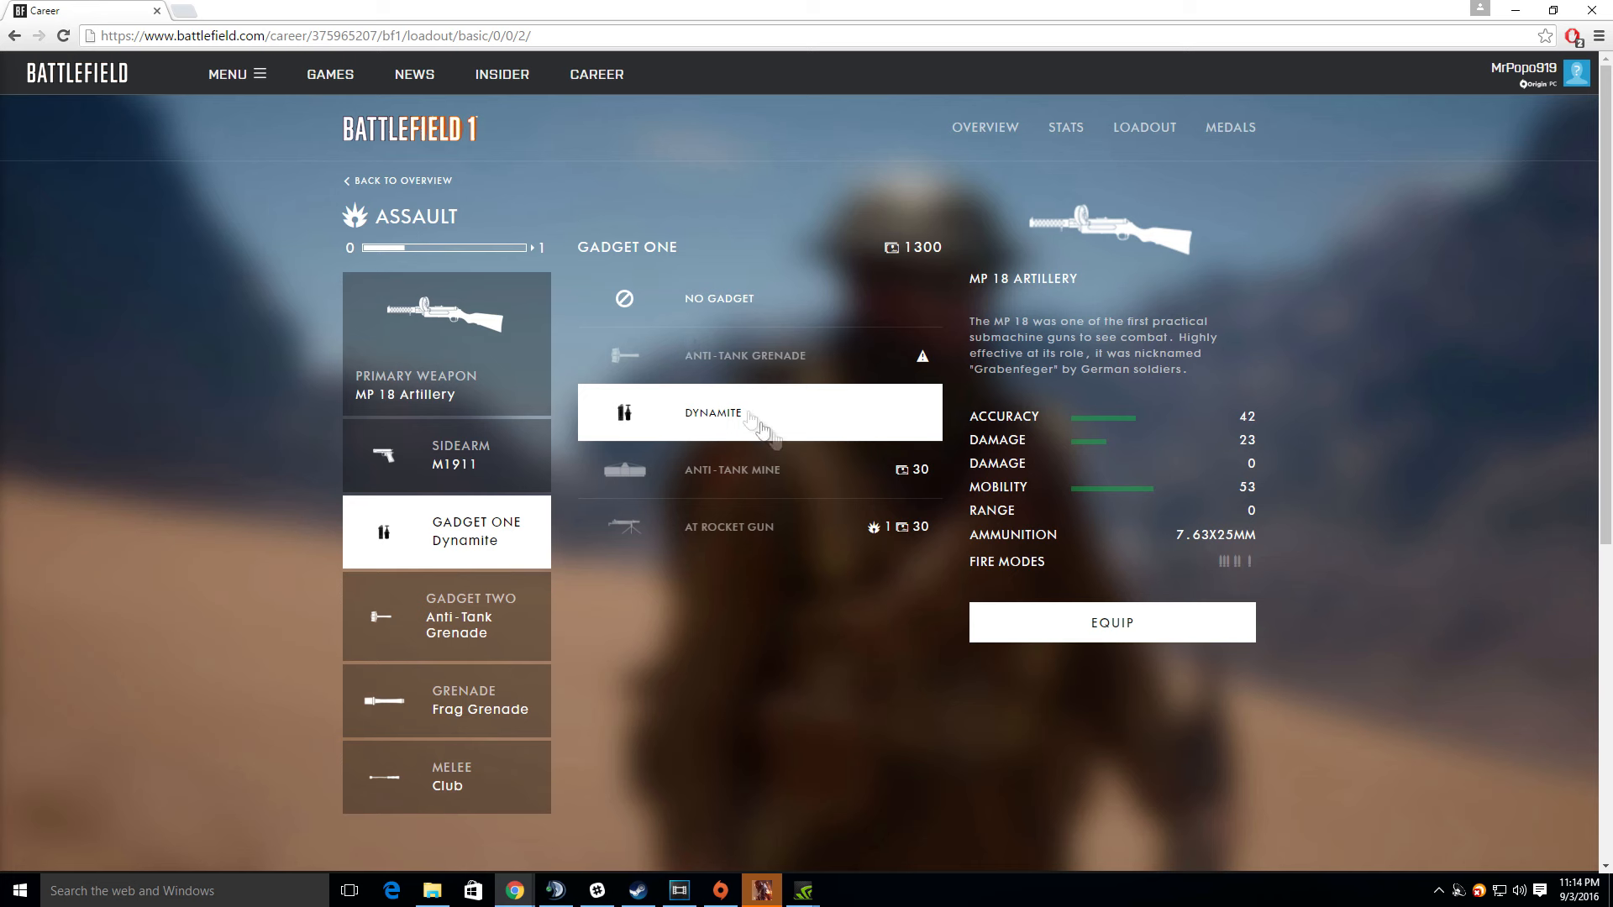